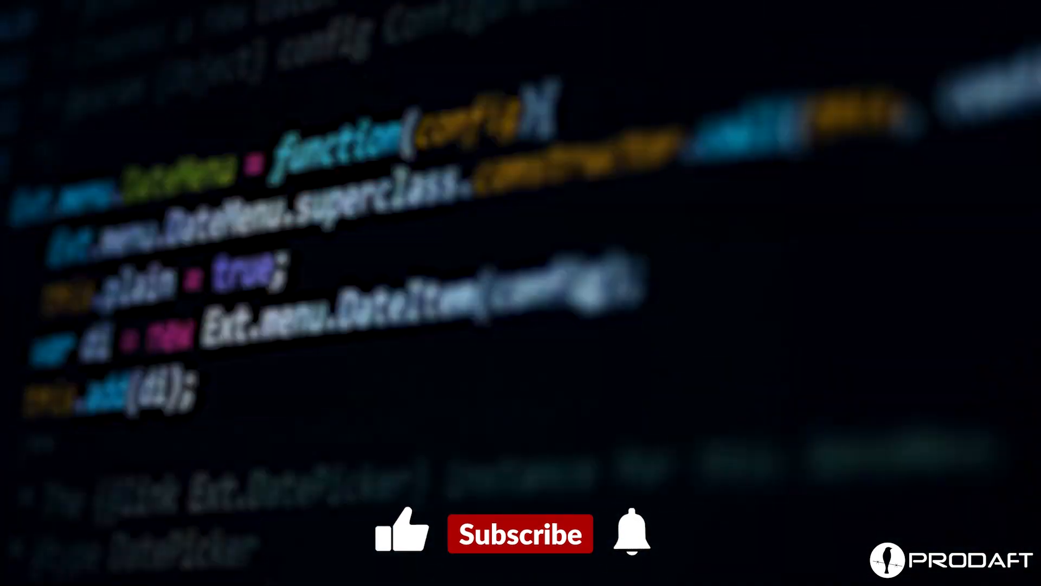
left_click(403, 533)
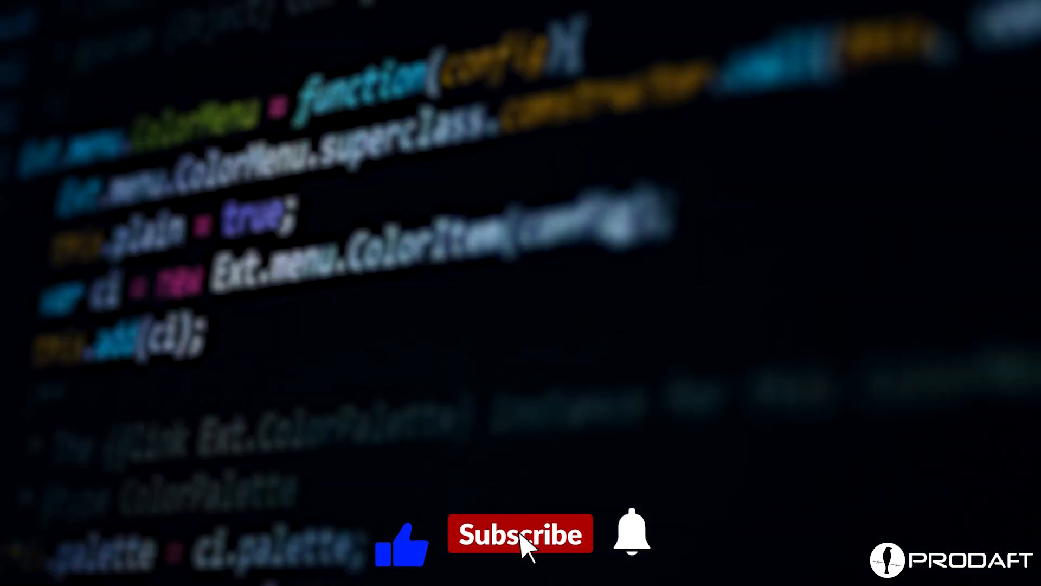
left_click(629, 535)
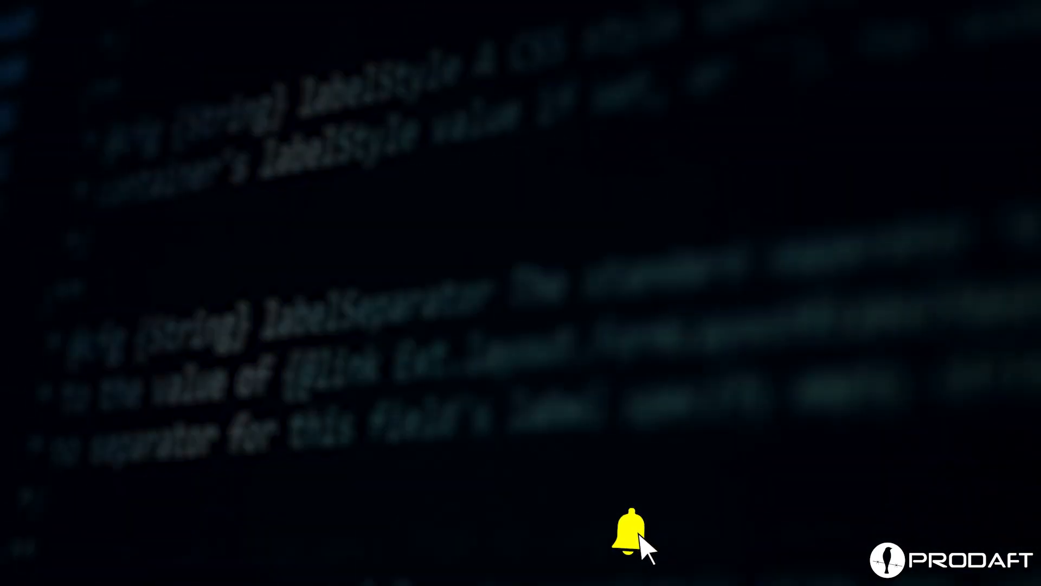